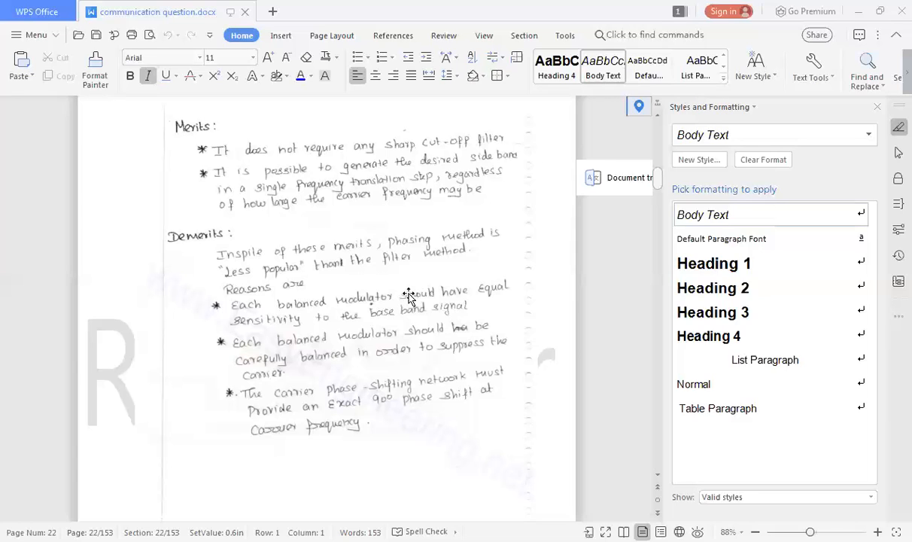
mouse_move(482, 276)
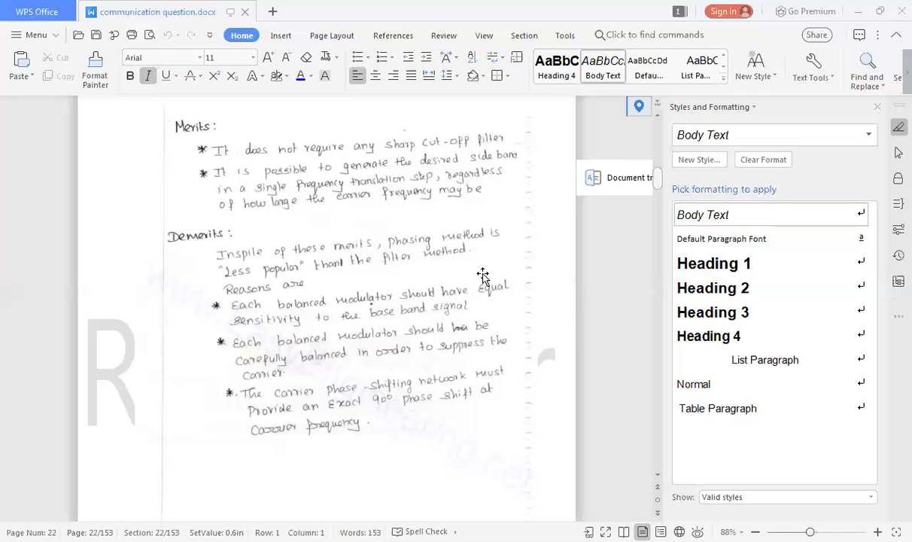
mouse_move(311, 333)
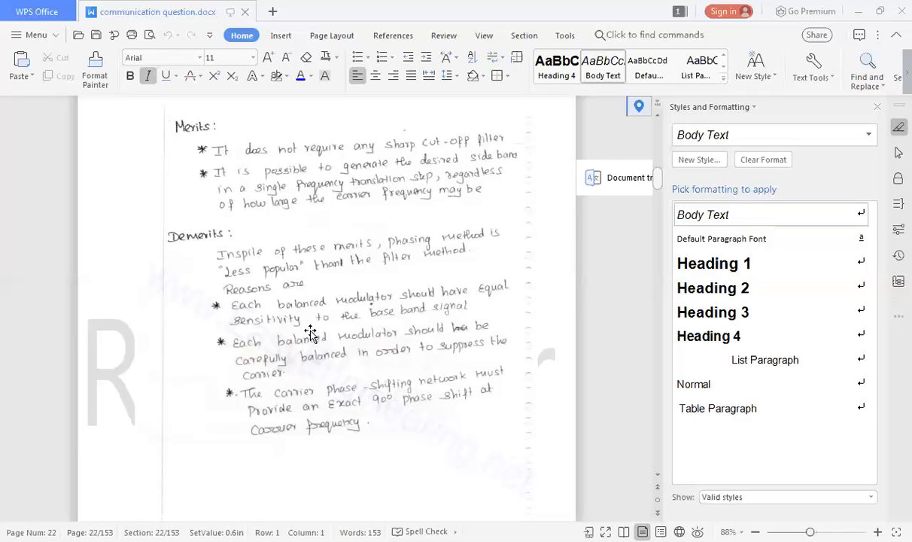
mouse_move(473, 305)
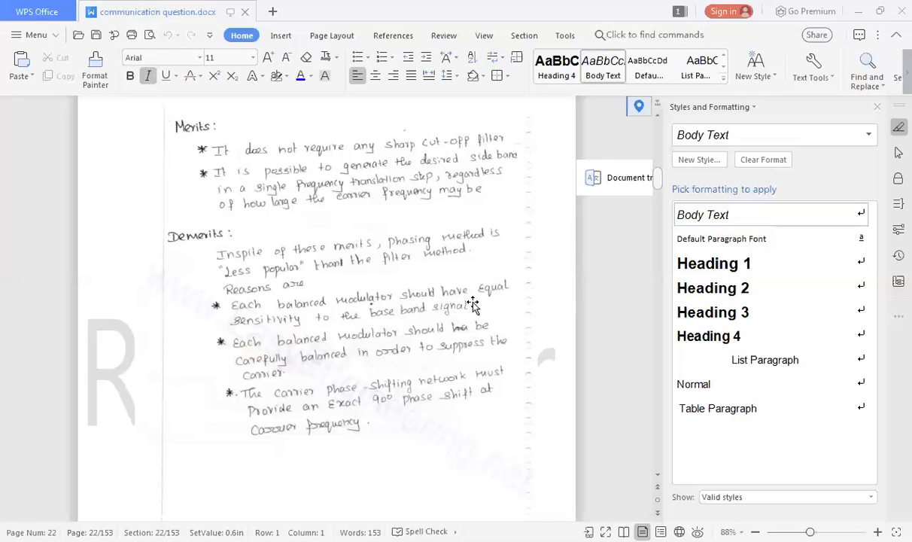
mouse_move(352, 346)
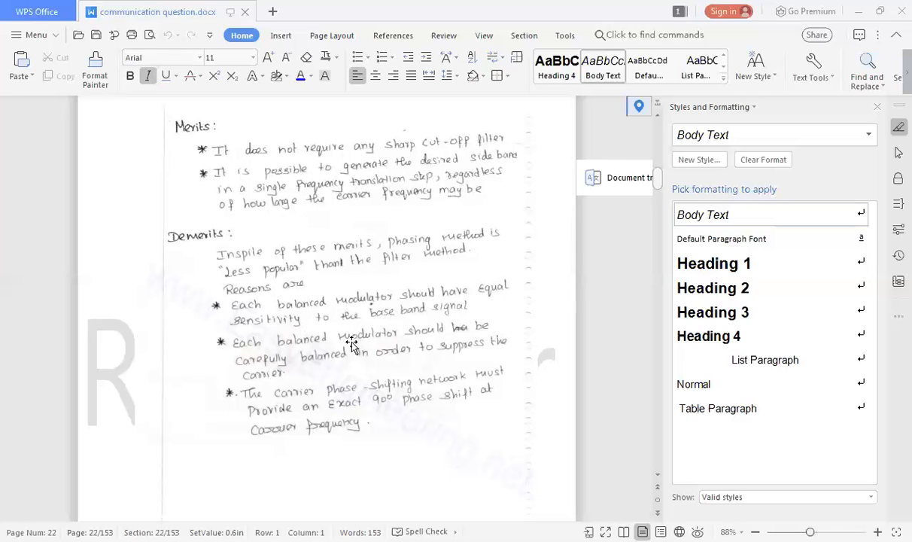
mouse_move(480, 314)
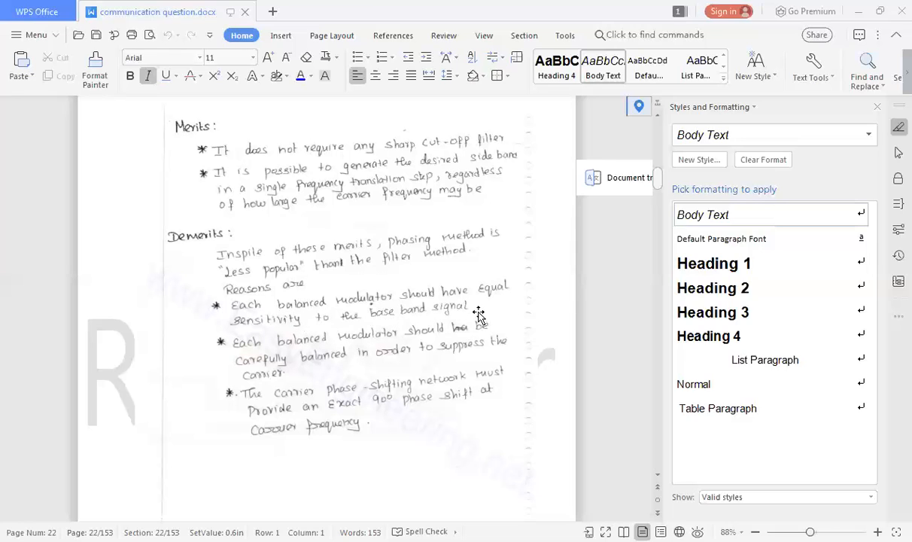
mouse_move(353, 369)
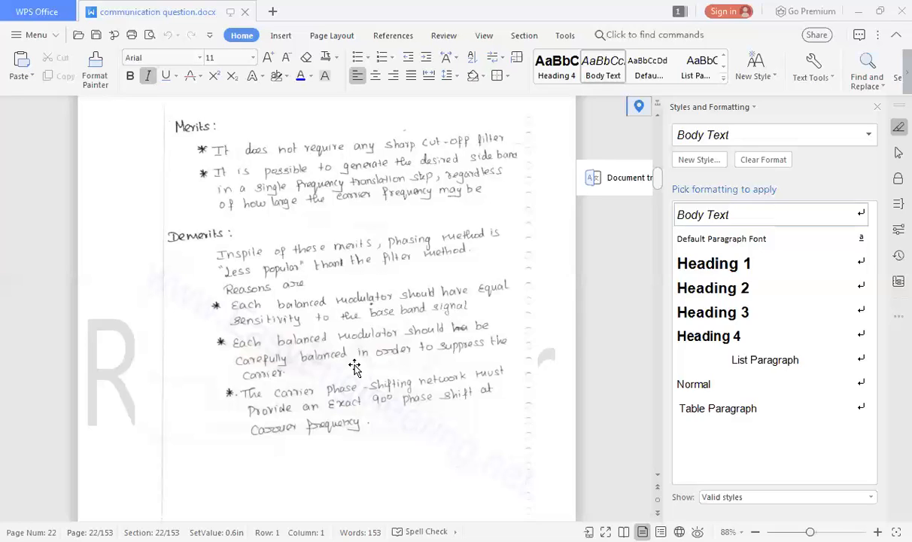
mouse_move(369, 363)
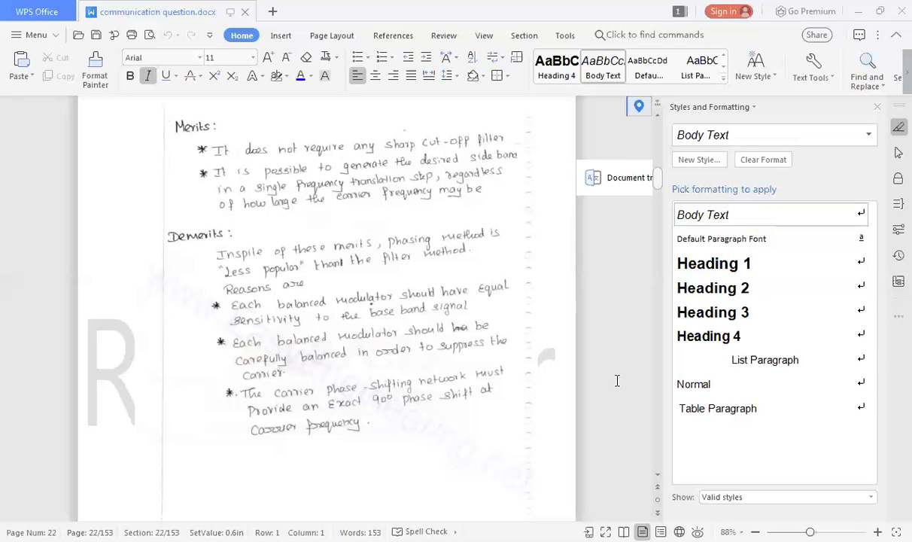
mouse_move(499, 25)
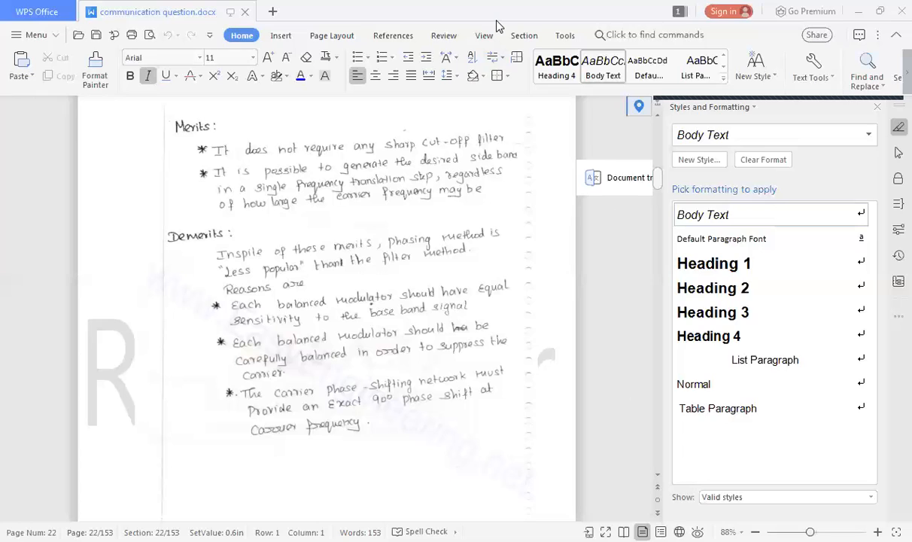
mouse_move(693, 105)
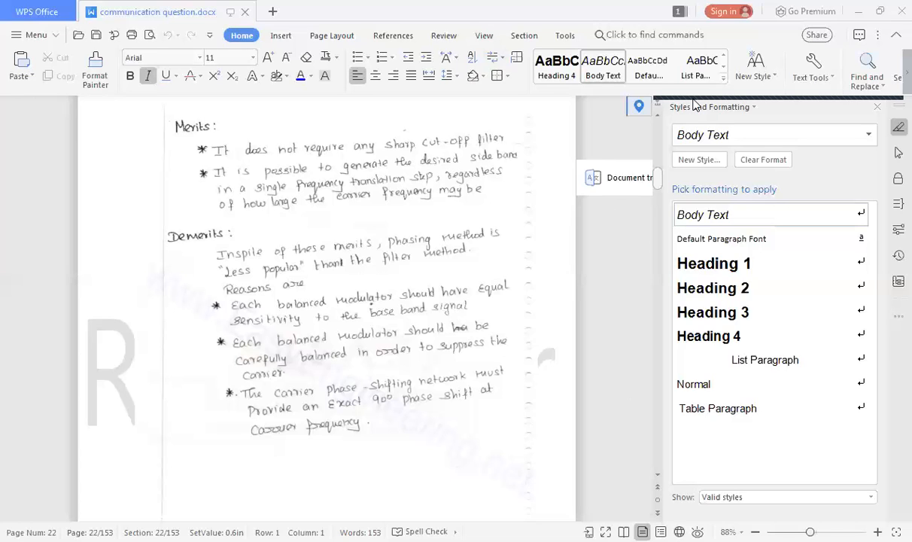